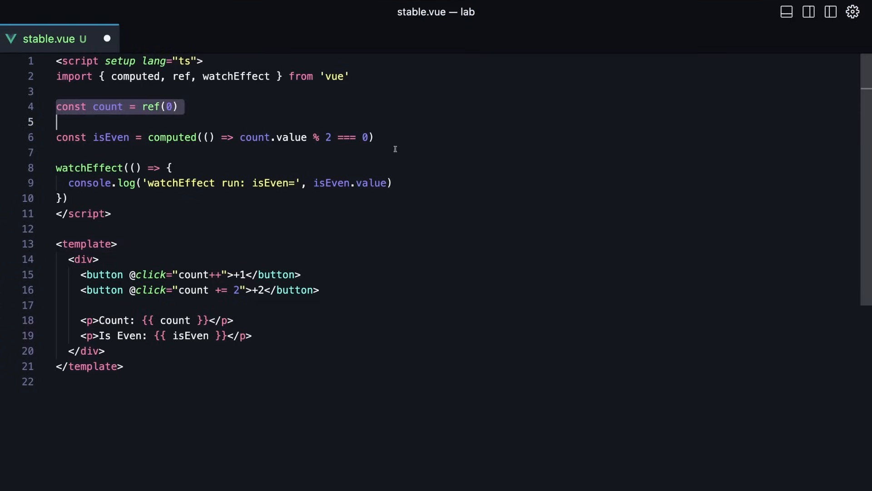
Step: Bring the Chrome window with the running stable.vue app and DevTools Console forward
click(431, 198)
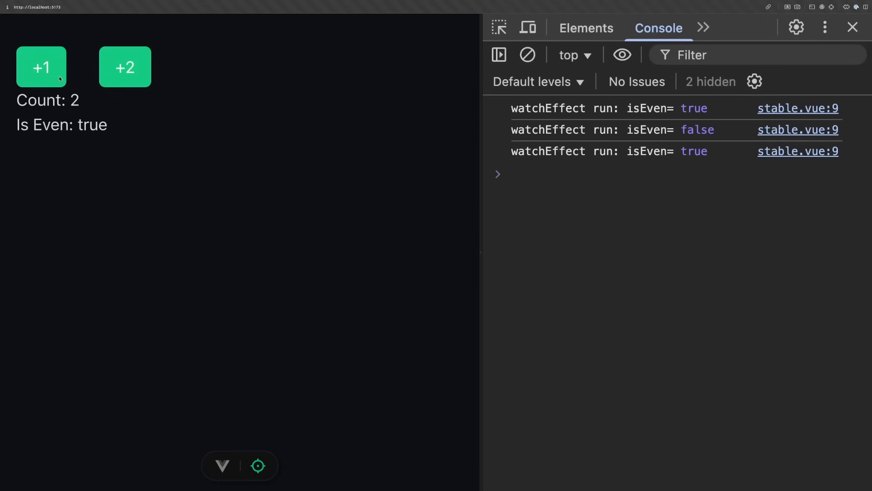
Step: Raise the count with +1 and +2, watching isEven logs appear only on flips
click(124, 67)
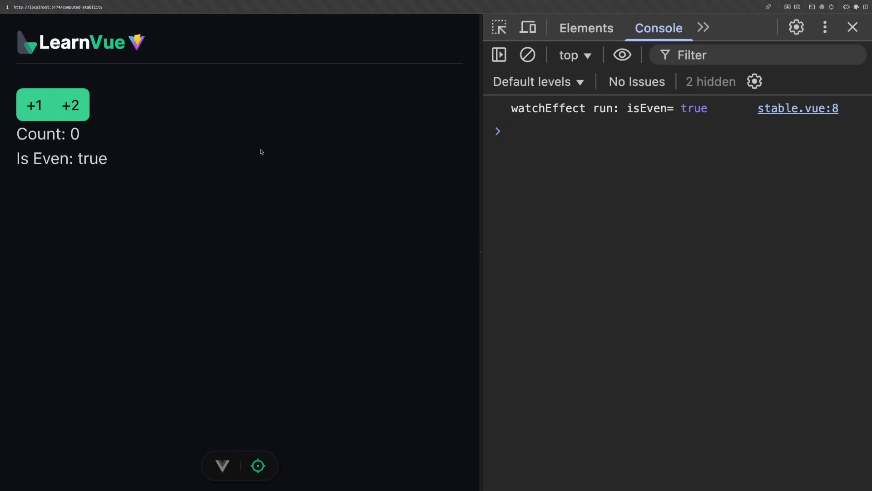
click(33, 105)
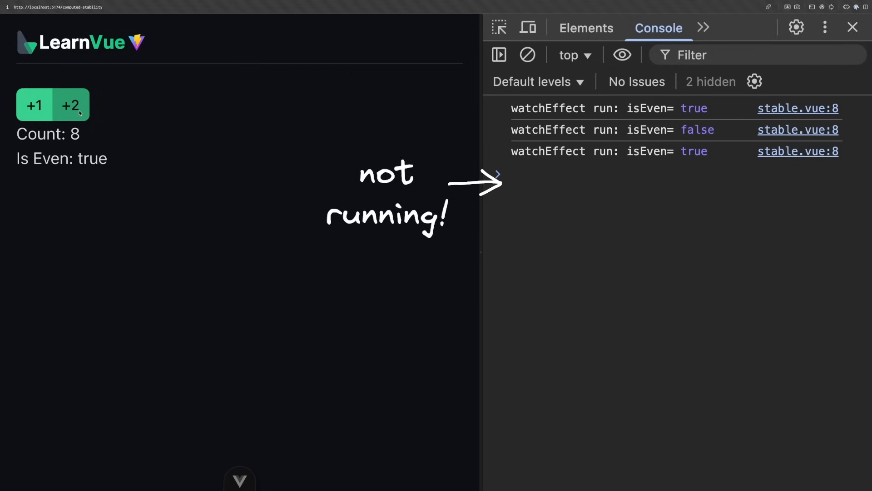
click(71, 105)
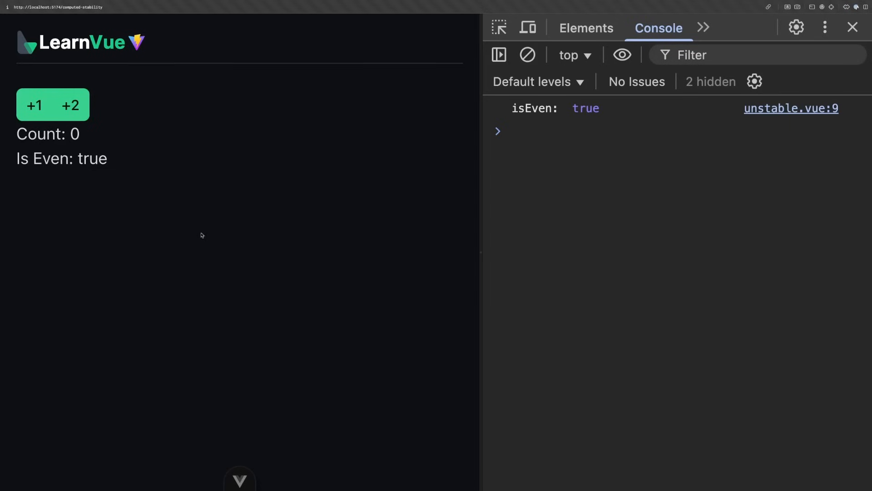
Step: Add two to the count repeatedly, logging isEven: true and 'running child' each time
click(70, 105)
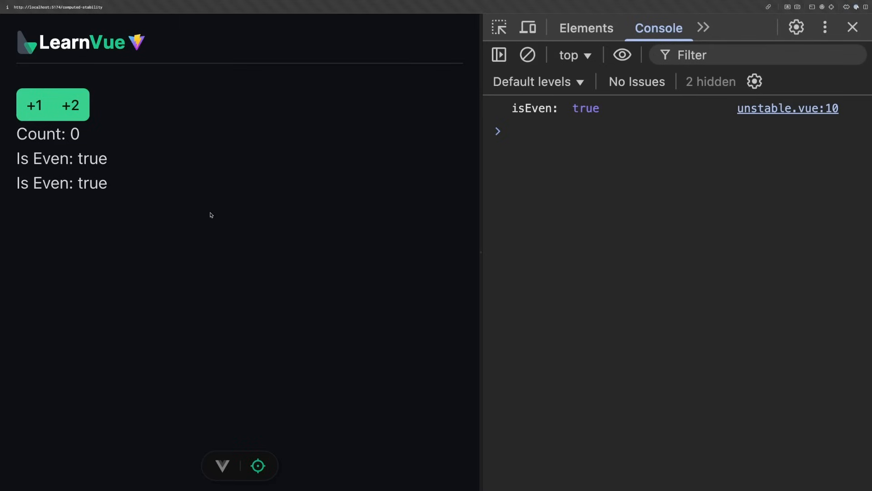
click(71, 105)
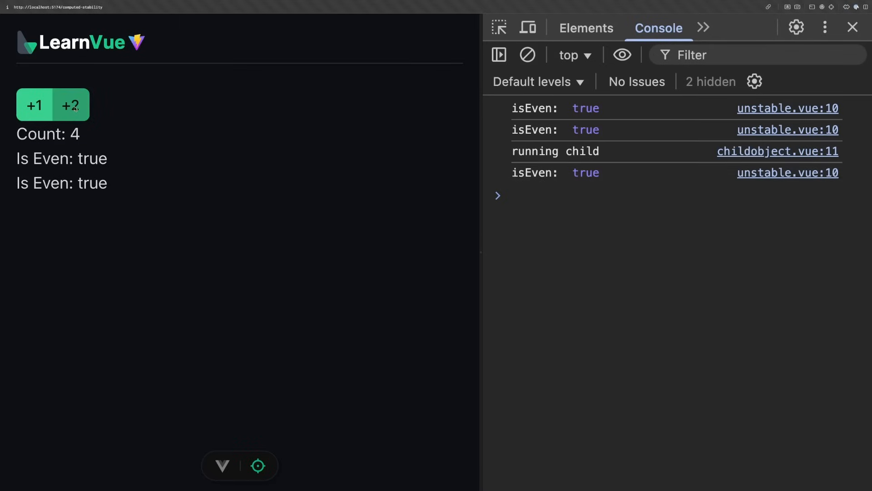
click(71, 105)
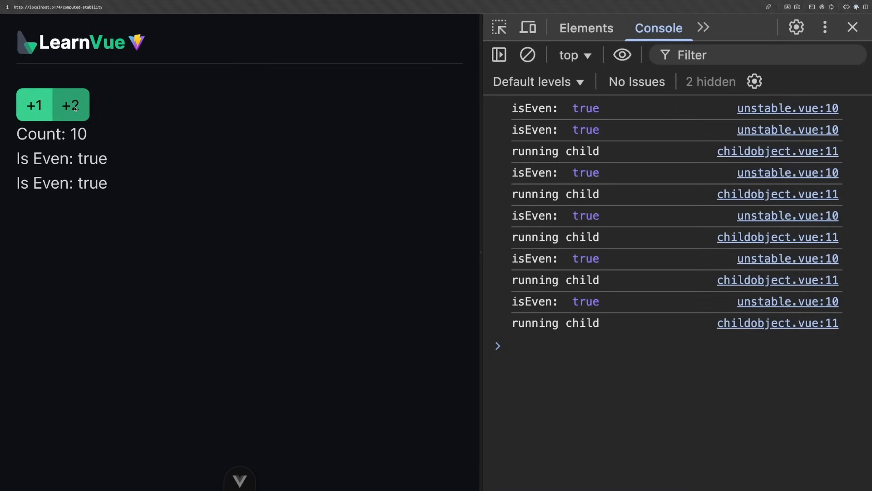
mouse_move(401, 166)
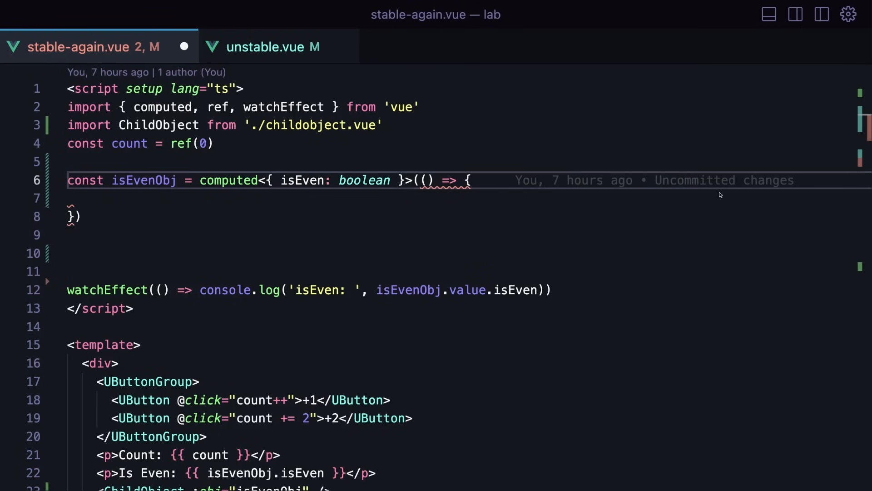
Step: Give the isEvenObj computed a 'prev' parameter to return the previous object
text(prev)
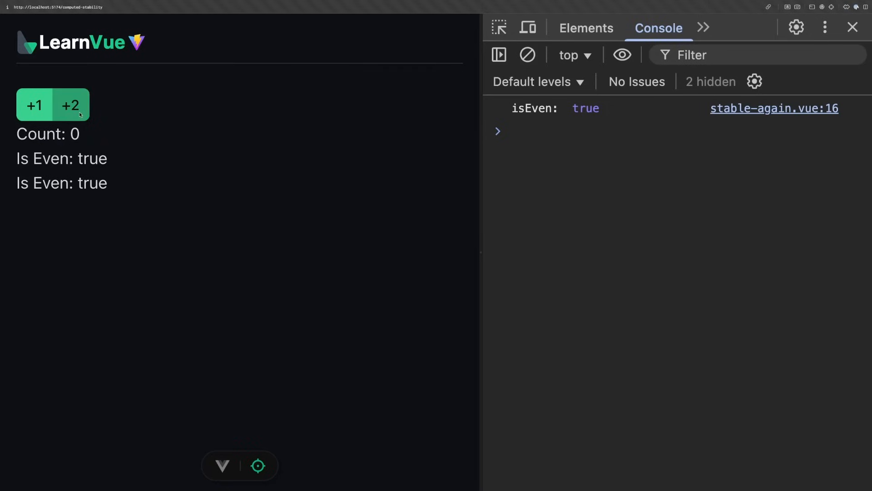
Step: Add two to the count twice, confirming no new isEven or child logs
click(70, 105)
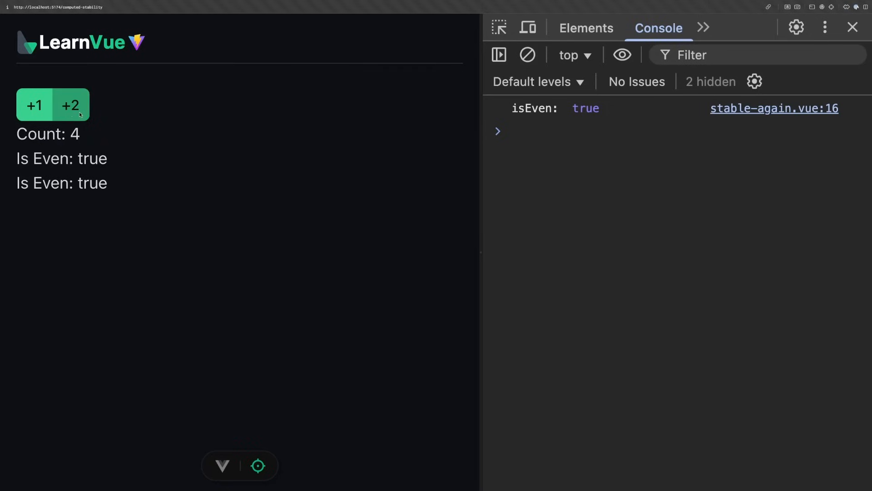
click(70, 105)
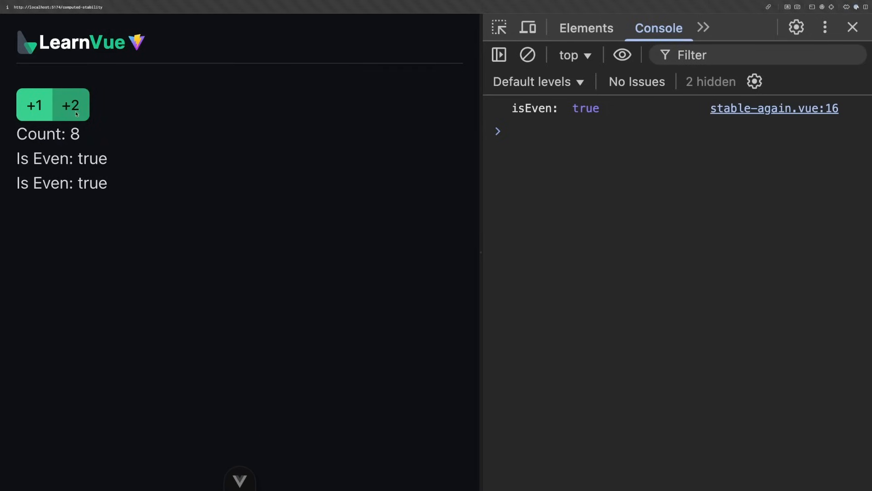